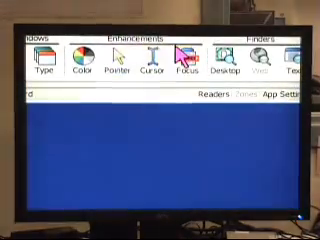
Open the Color menu in ZoomText Enhancements, showing normal, scheme and custom color choices
{"action": "left_click", "coordinate": [80, 60]}
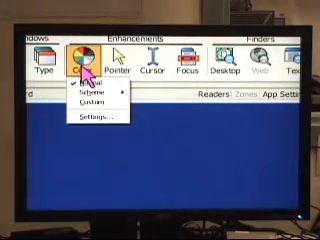